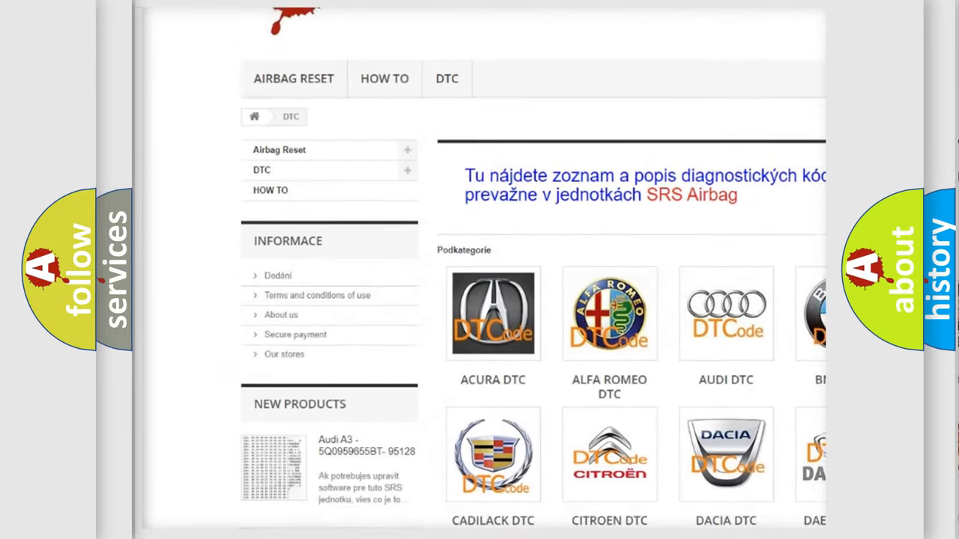
{"action": "scroll", "scroll_direction": "down", "scroll_amount": 3}
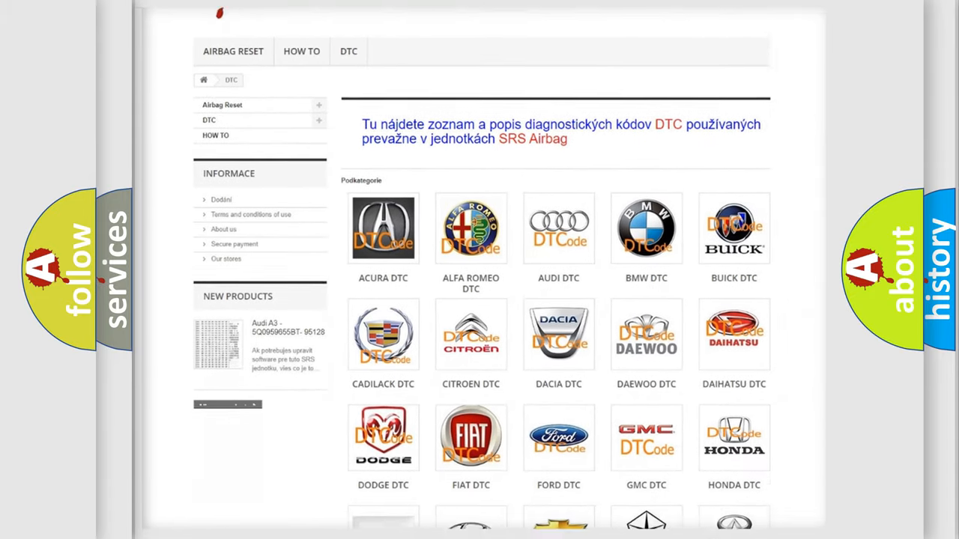
{"action": "scroll", "scroll_direction": "down", "scroll_amount": 3}
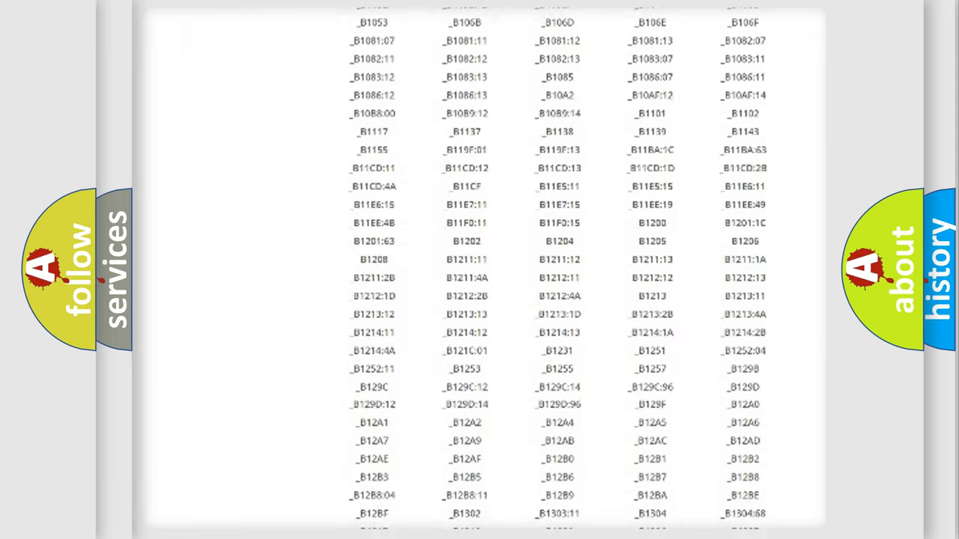
{"action": "scroll", "scroll_direction": "down", "scroll_amount": 3}
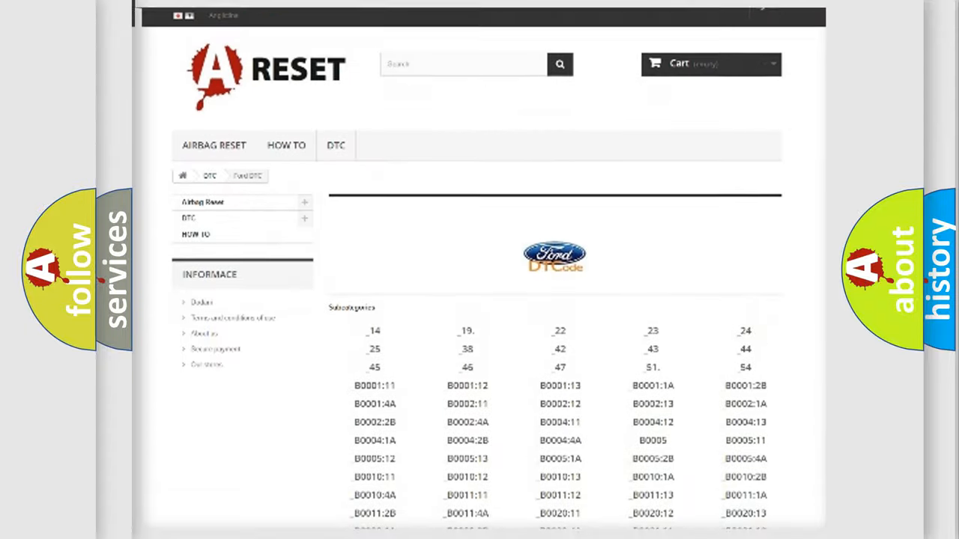
{"action": "scroll", "scroll_direction": "up", "scroll_amount": 3}
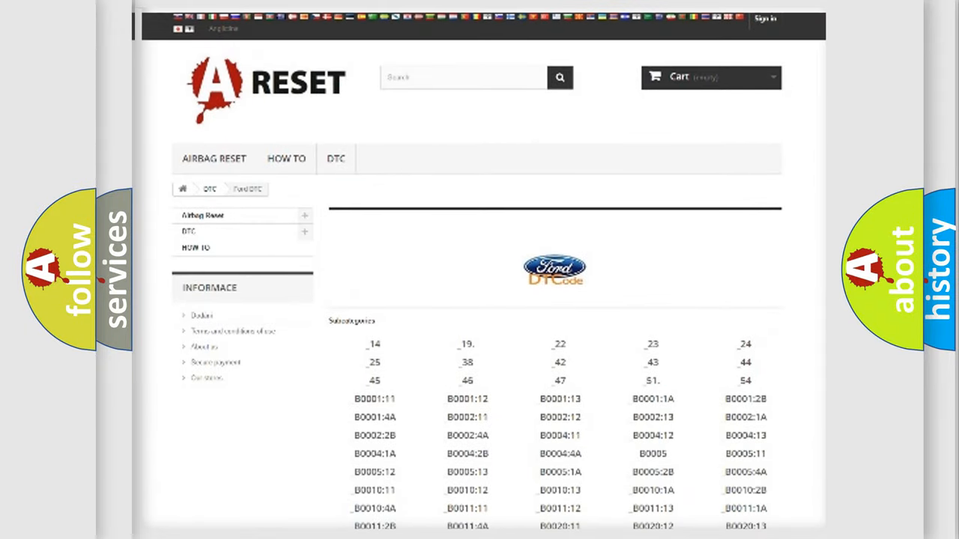